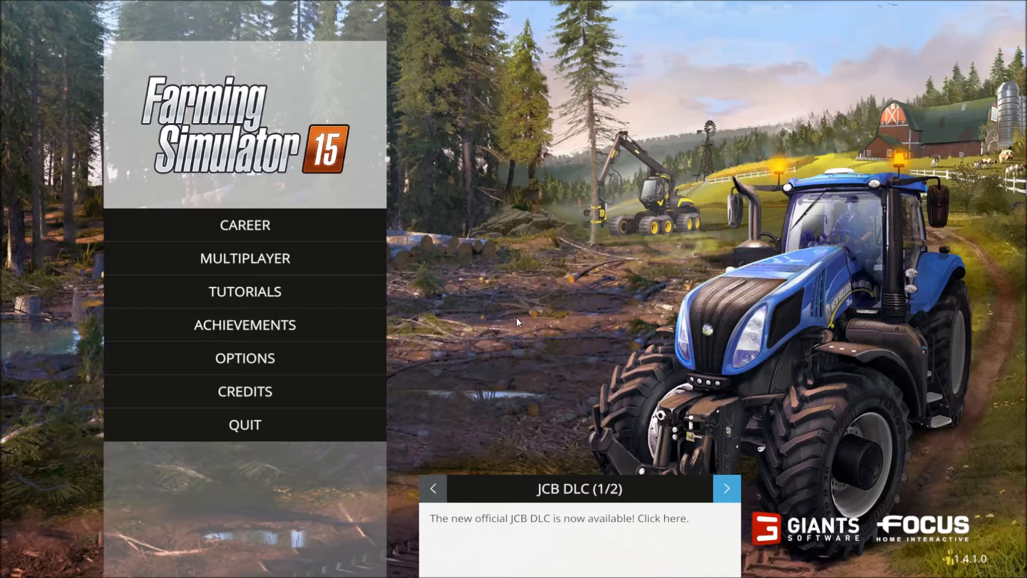
mouse_move(548, 306)
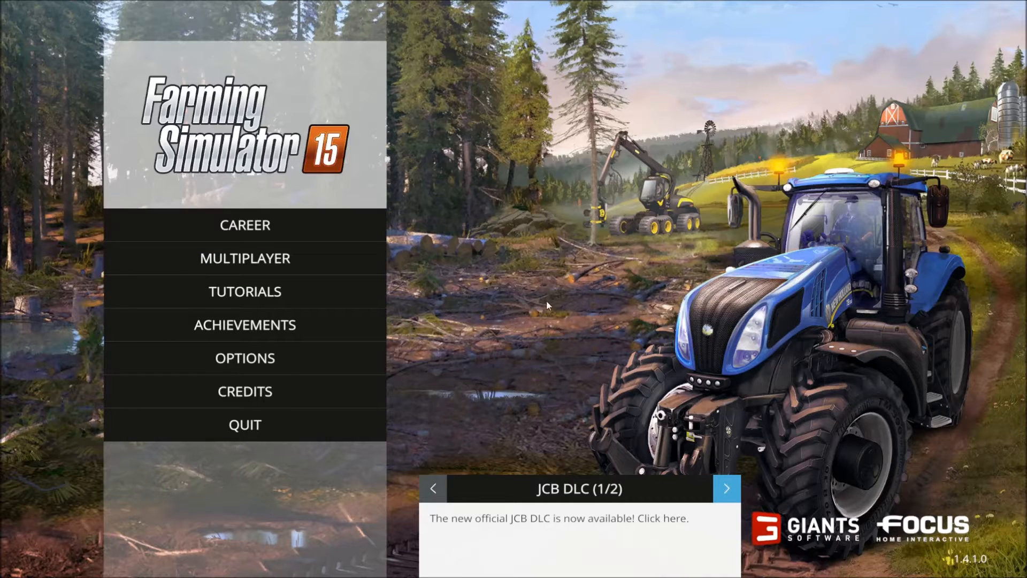
Confirm Savegame 1 holds 99,911 $, then quit to the Windows desktop
left_click(245, 225)
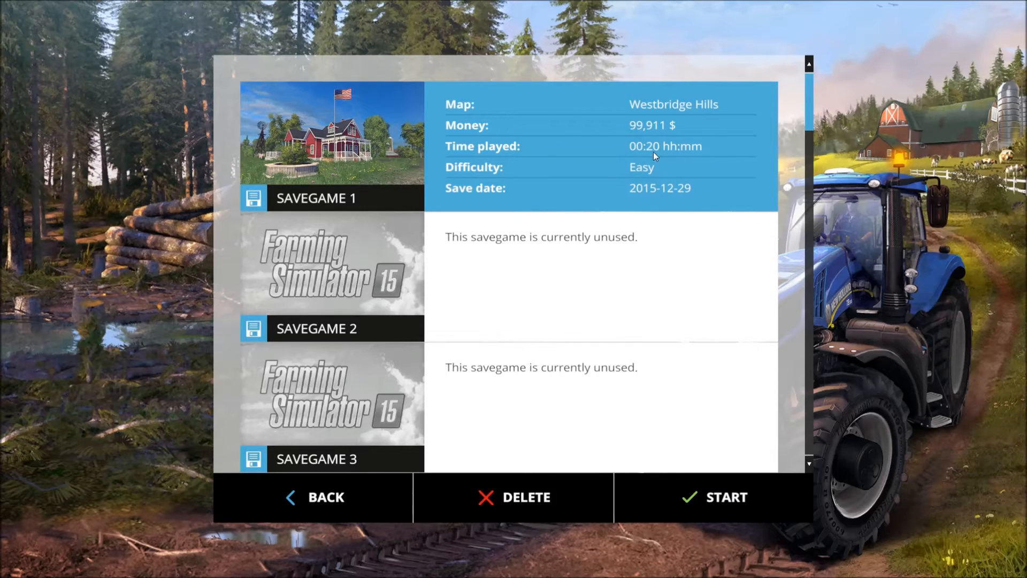
mouse_move(648, 139)
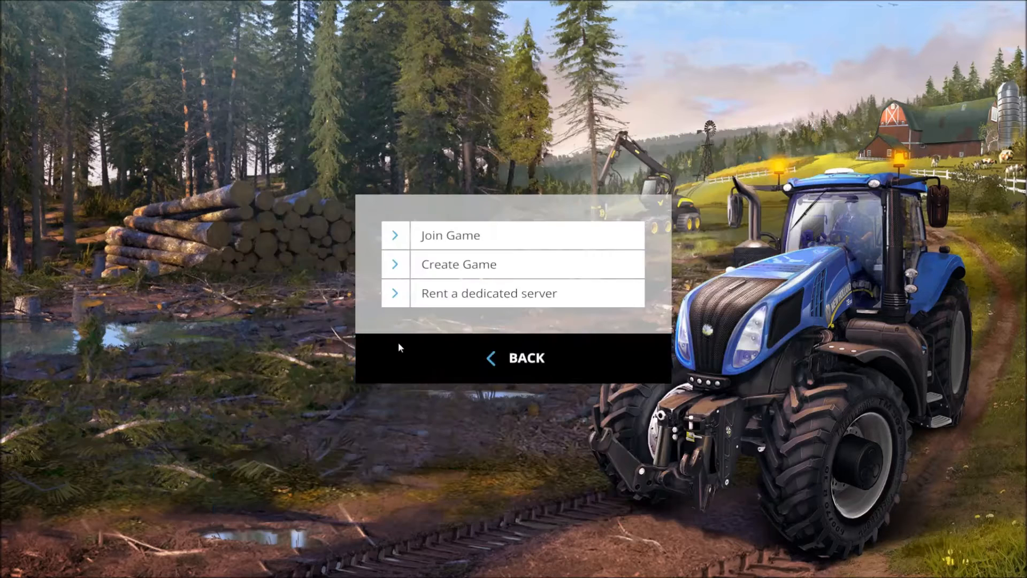
left_click(517, 357)
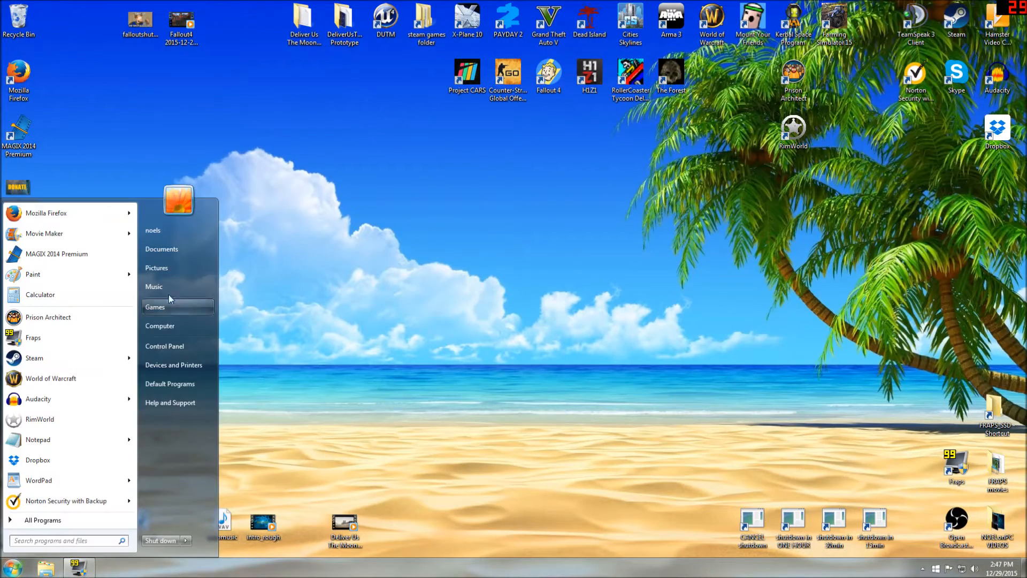
Browse Documents > My Games > FarmingSimulator2015 and open the savegame1 folder
left_click(161, 248)
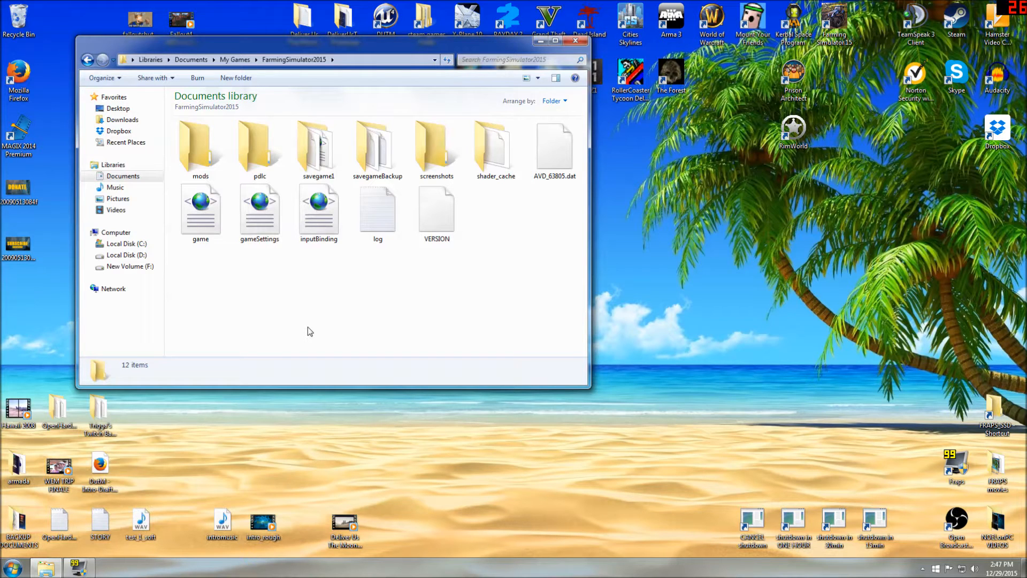
left_click(318, 144)
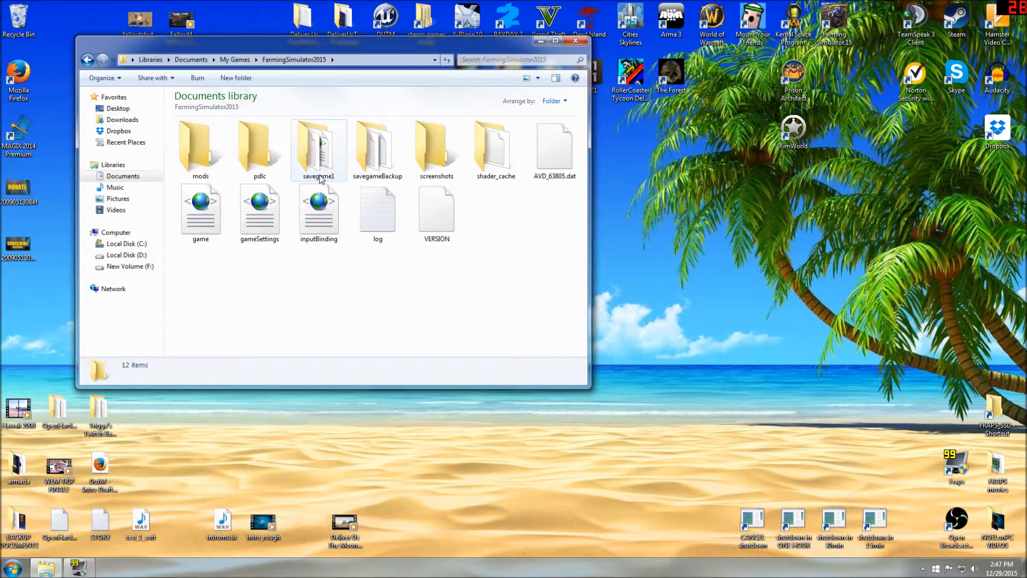
mouse_move(319, 147)
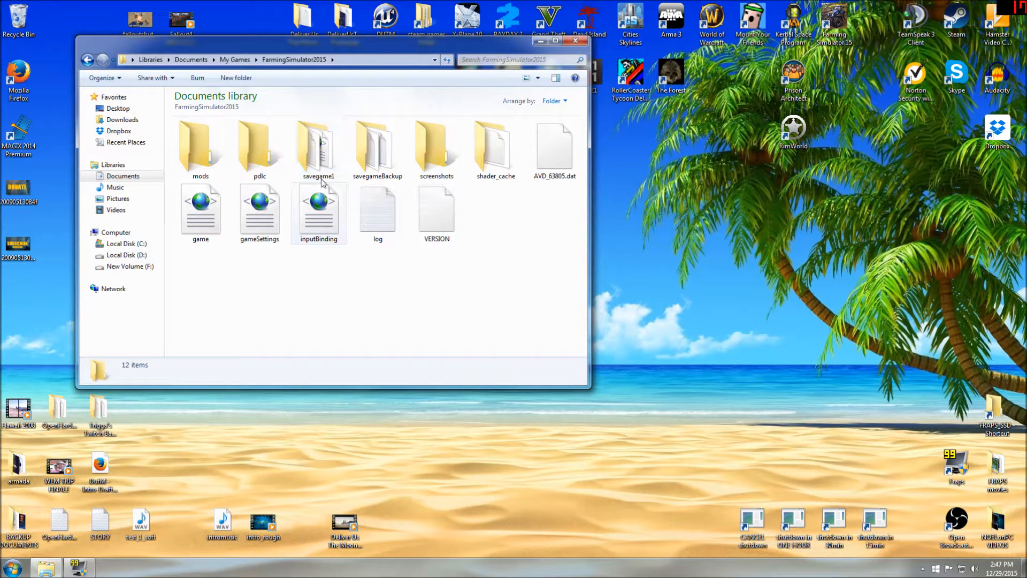
mouse_move(319, 151)
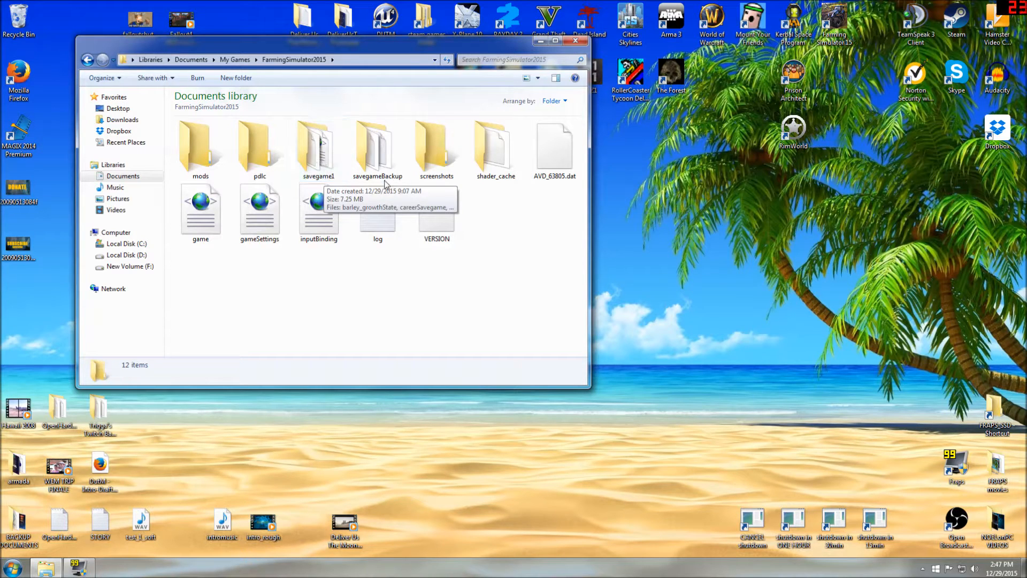
mouse_move(534, 175)
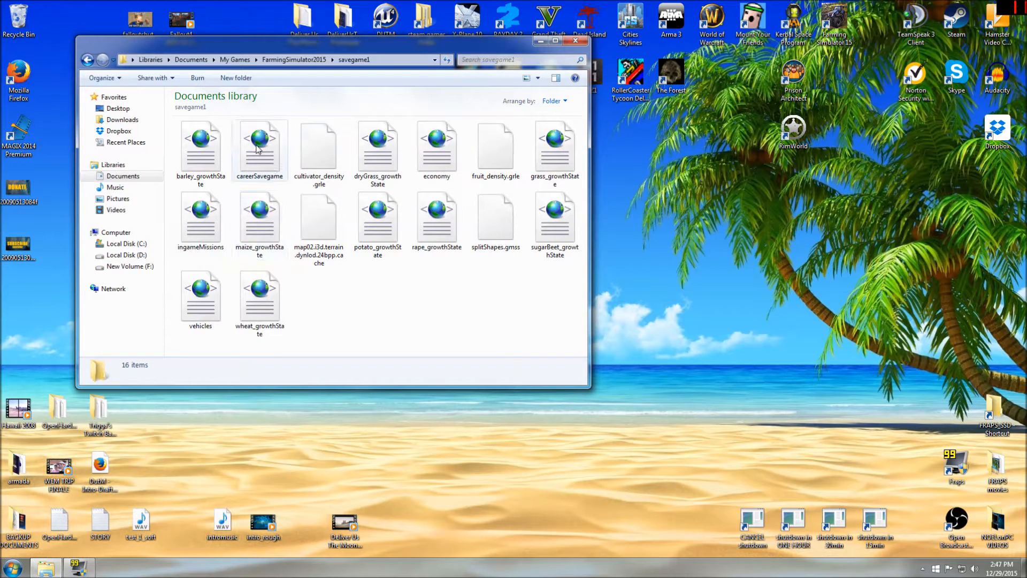
mouse_move(260, 140)
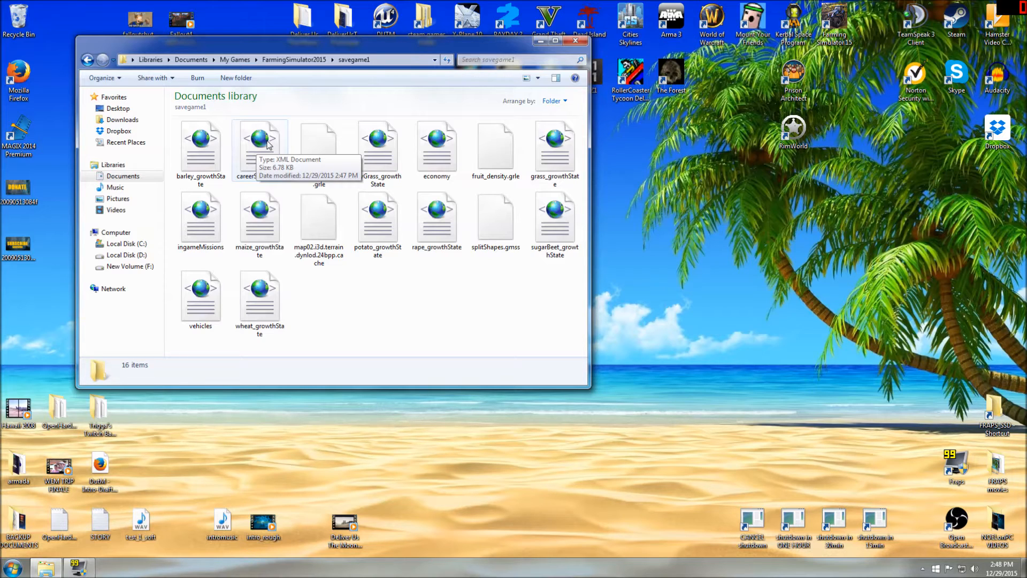
mouse_move(271, 146)
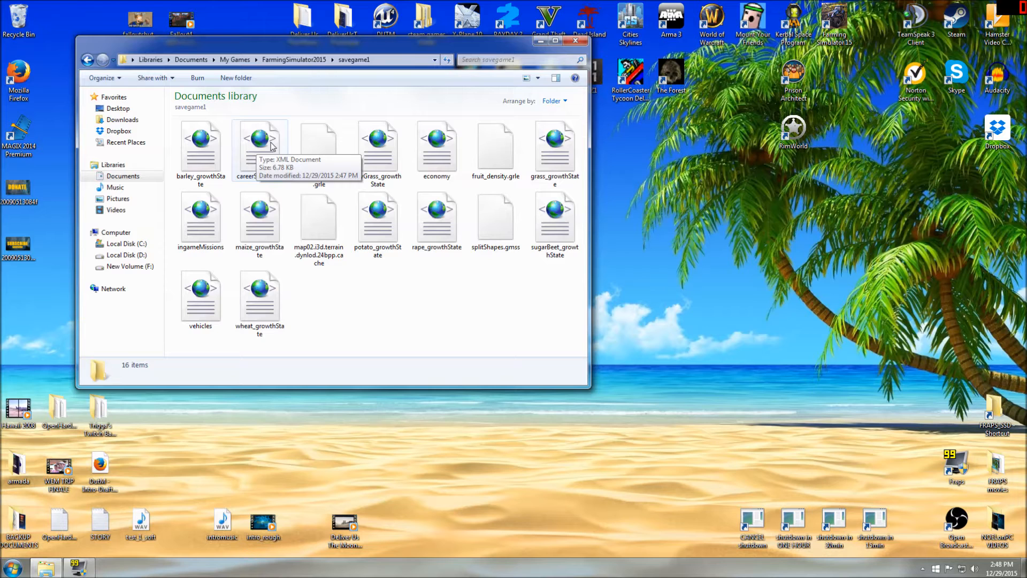
Edit careerSavegame in Notepad, replacing money 99911 with 990000000, then close it
right_click(260, 141)
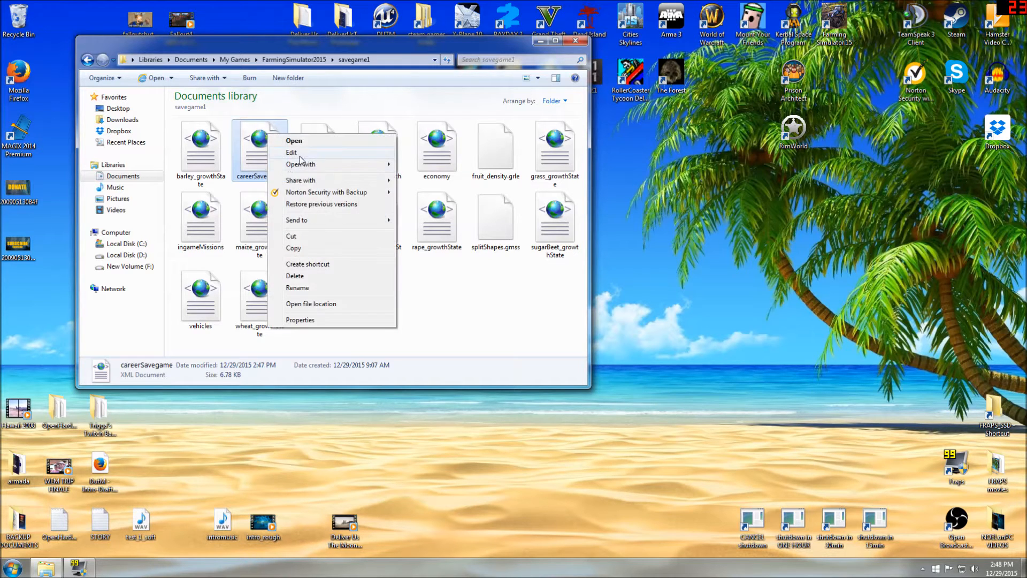
left_click(291, 152)
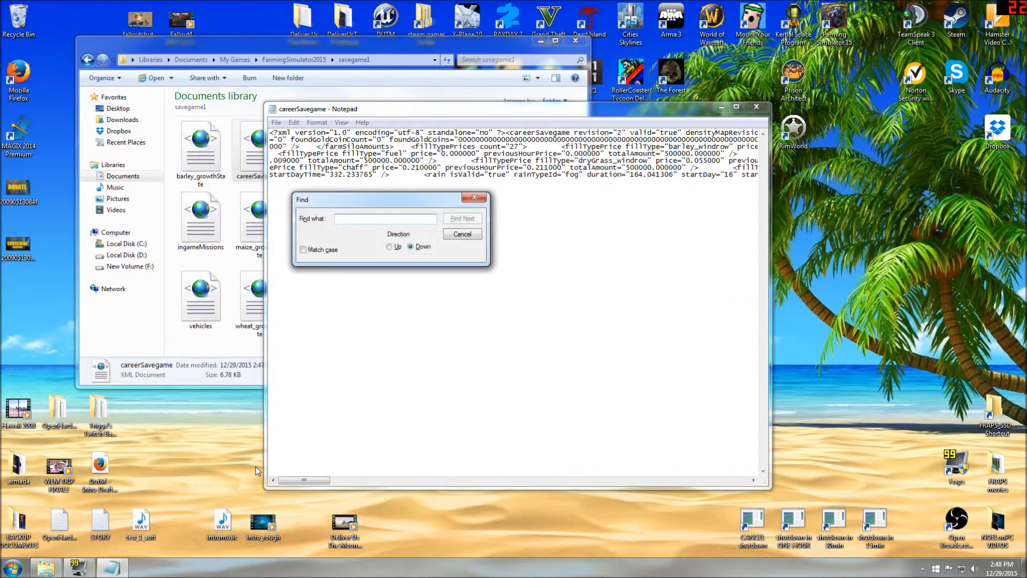
type("money")
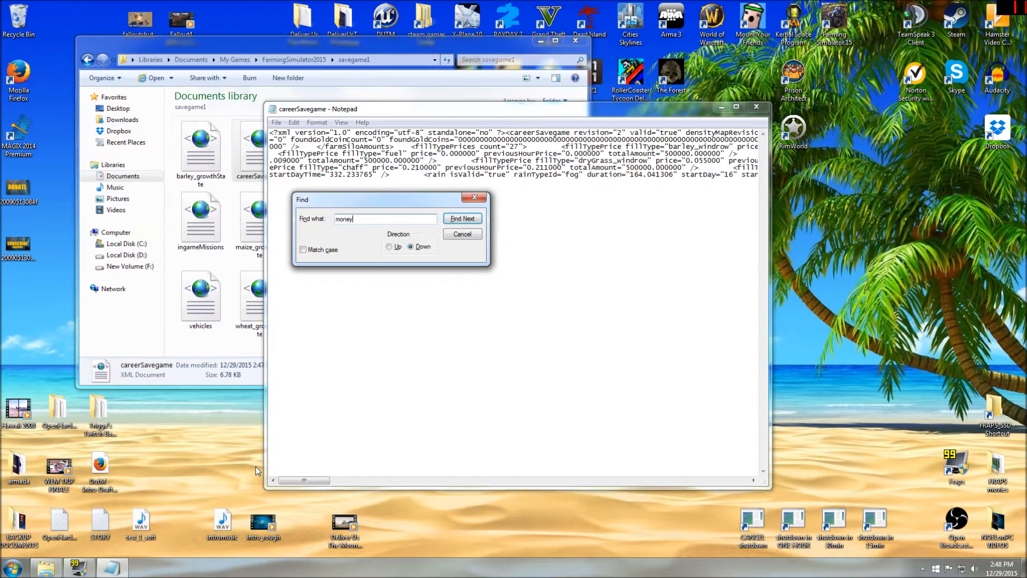
left_click(461, 218)
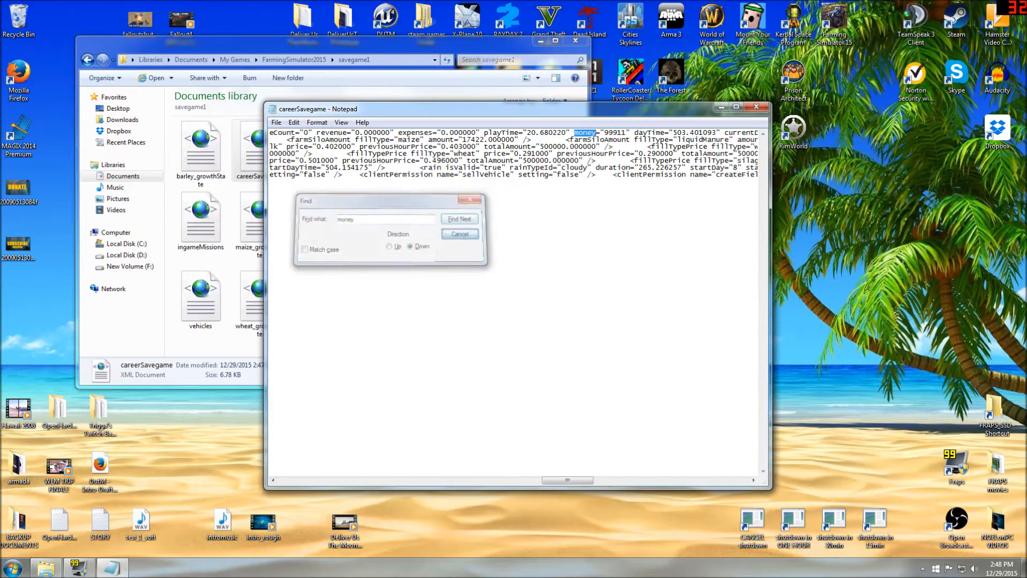
left_click(460, 218)
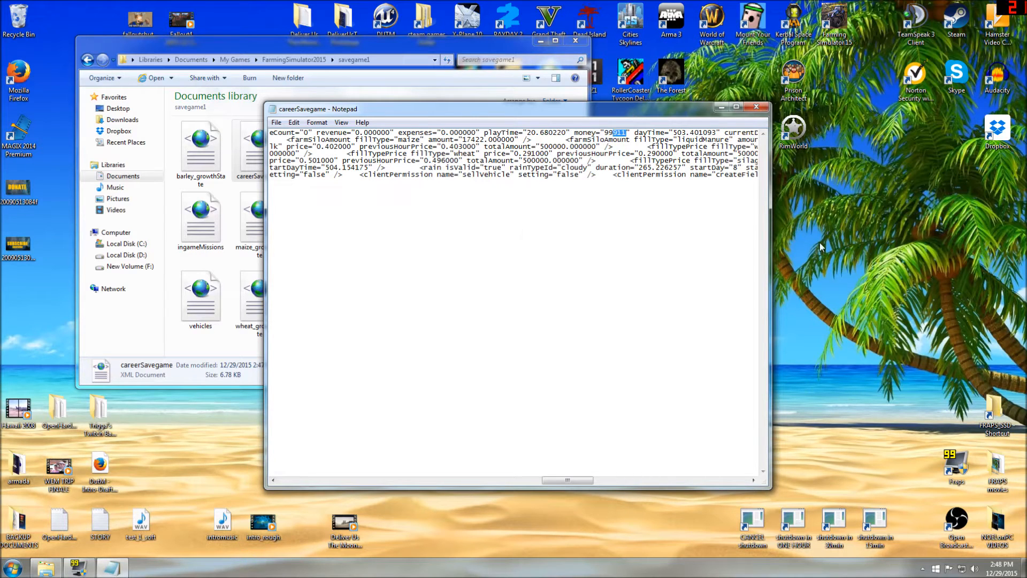
type("99000000")
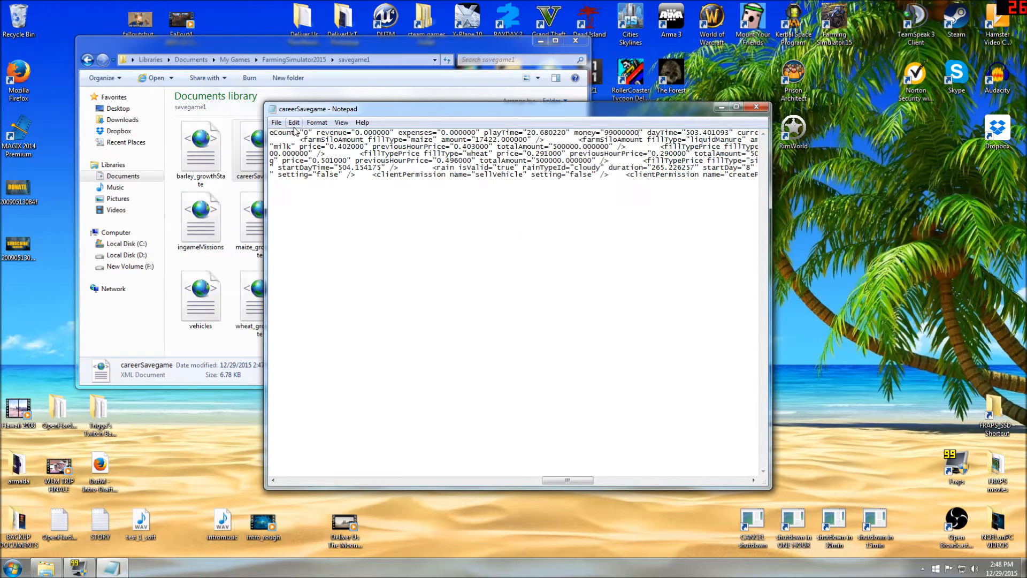
left_click(276, 123)
type("0")
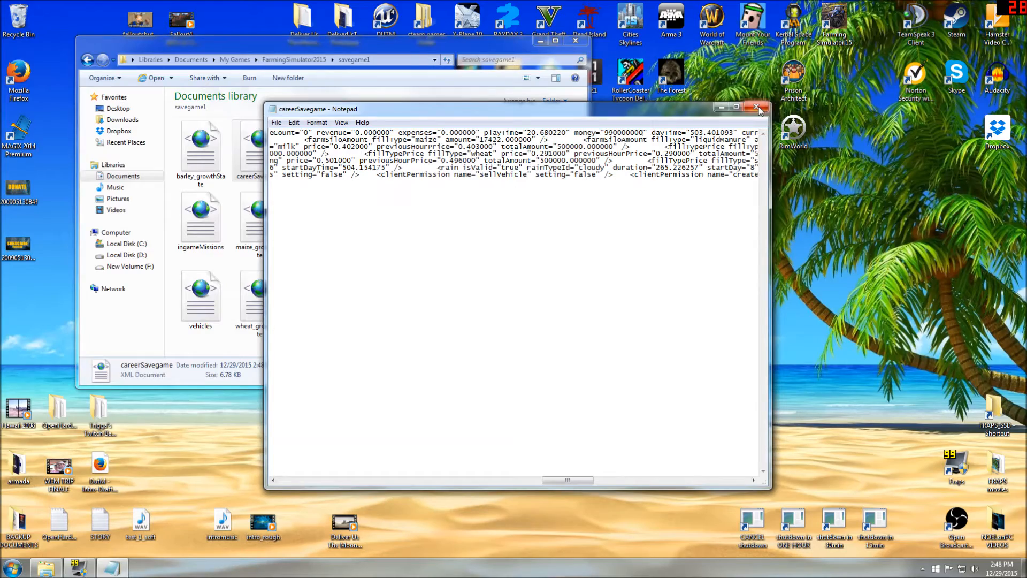
left_click(758, 107)
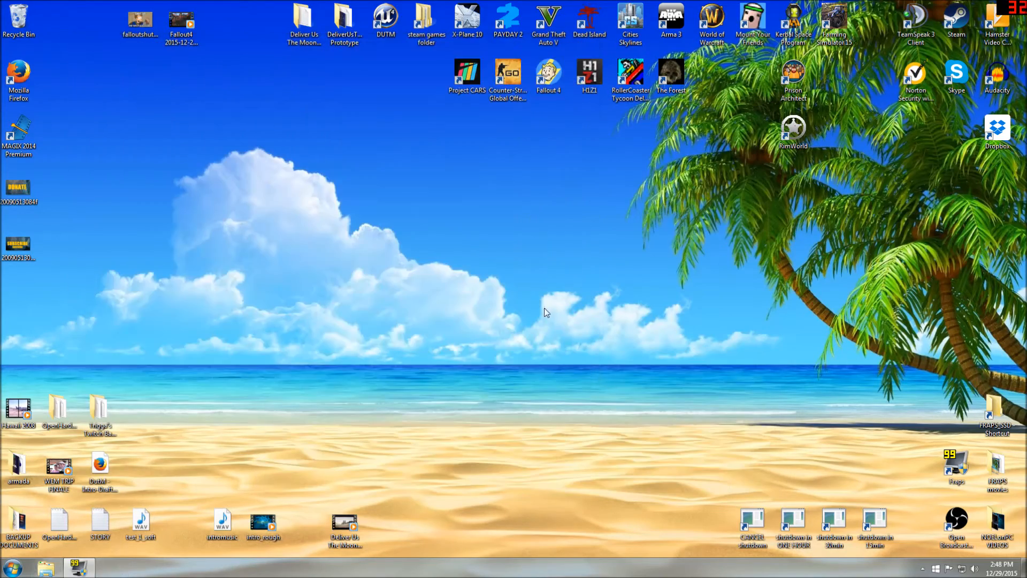
Launch the game and host a multiplayer game from Savegame 1 in the International region
double_click(833, 20)
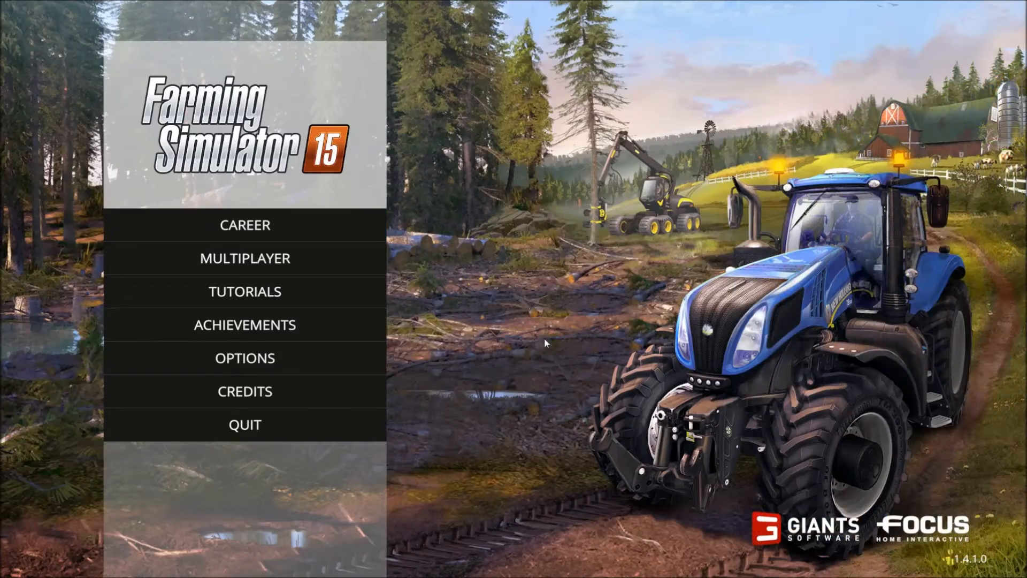
left_click(245, 258)
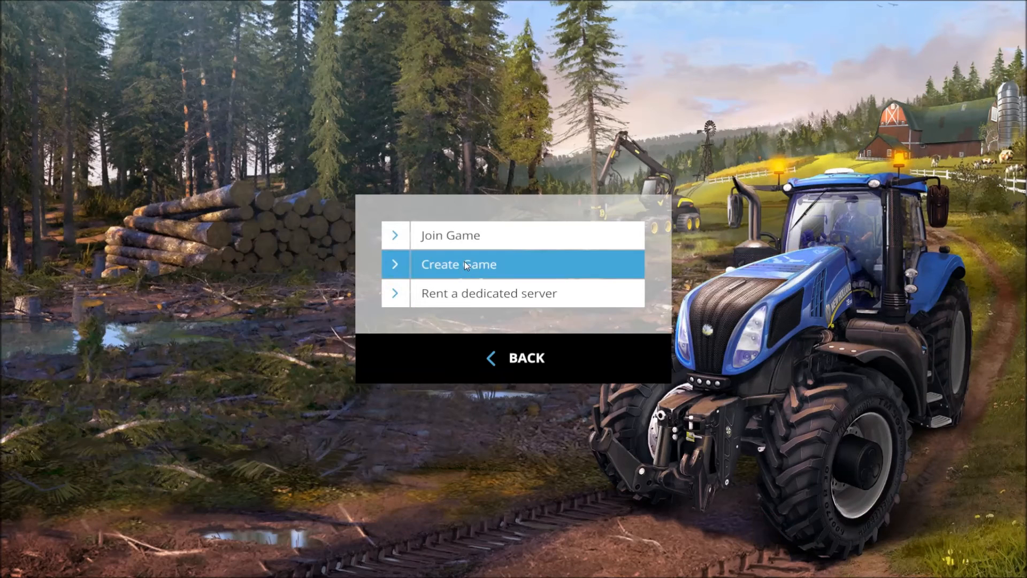
left_click(458, 263)
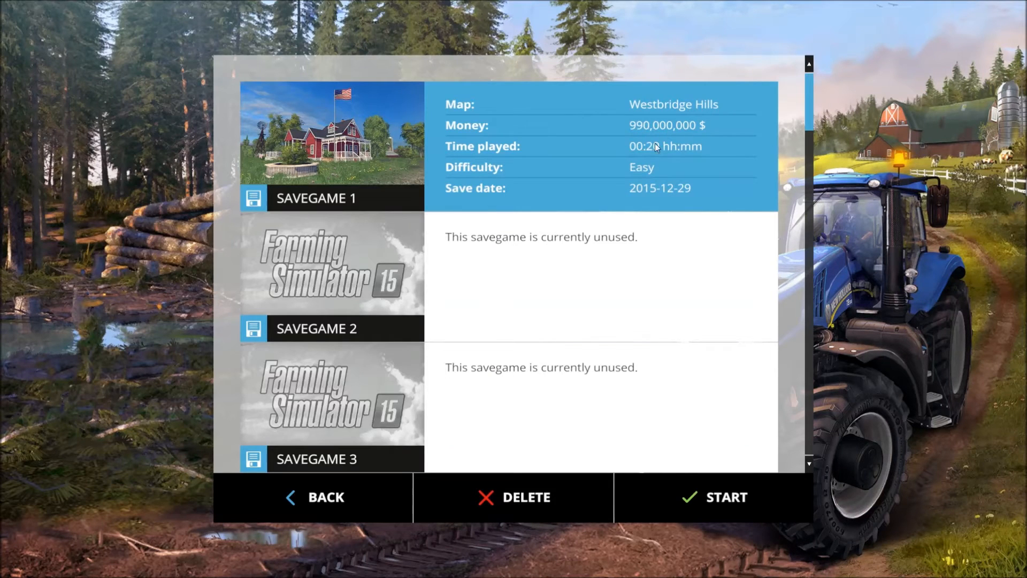
left_click(713, 496)
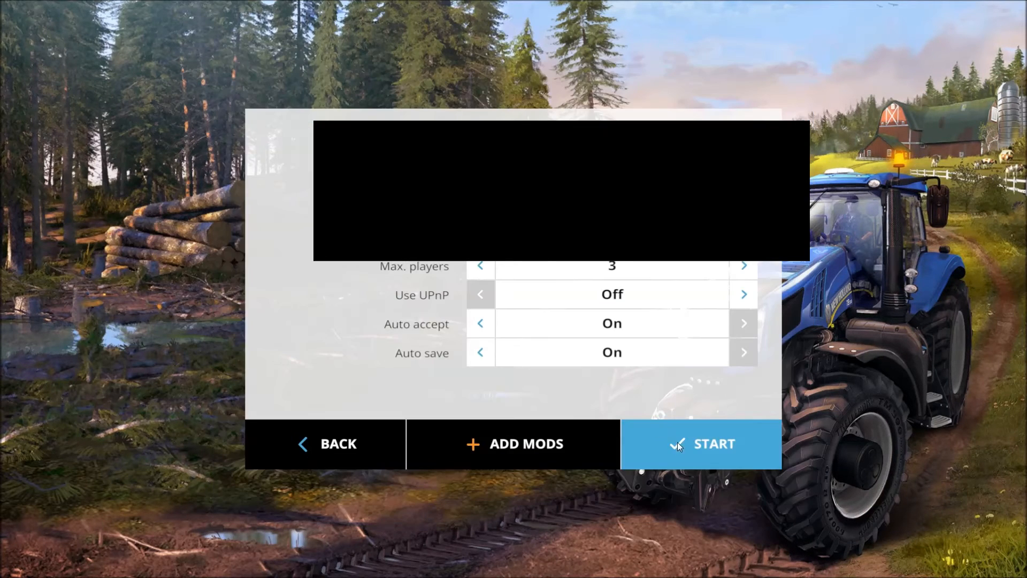
left_click(700, 443)
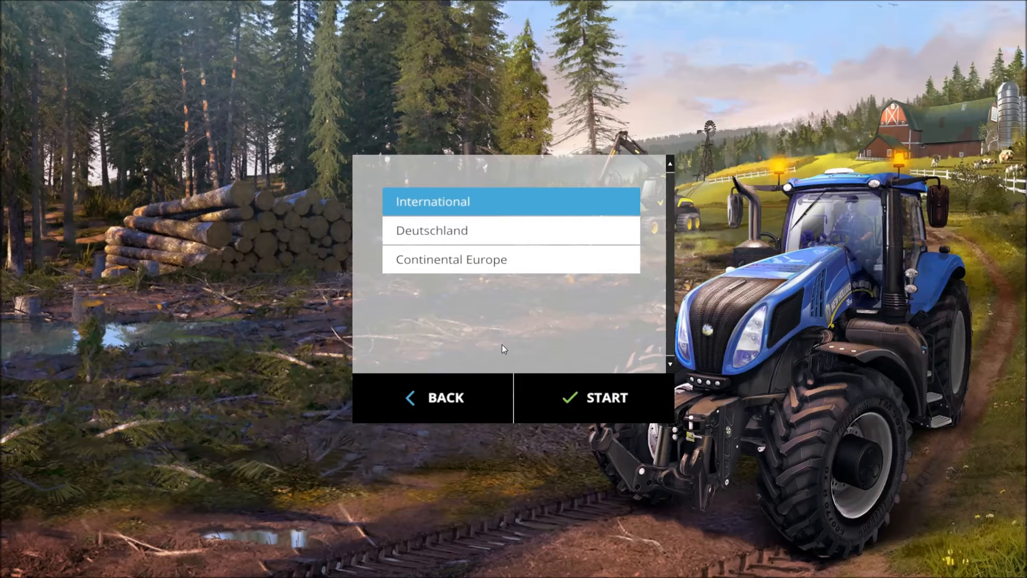
left_click(605, 398)
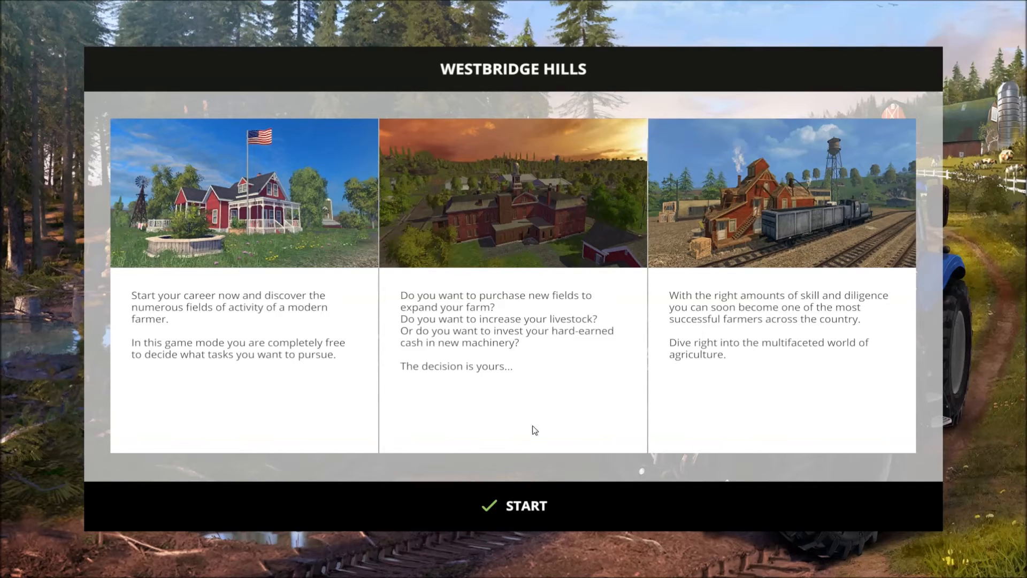
Start Westbridge Hills, buy two Krone BIG X 1100 harvesters, and return to the farm
left_click(514, 505)
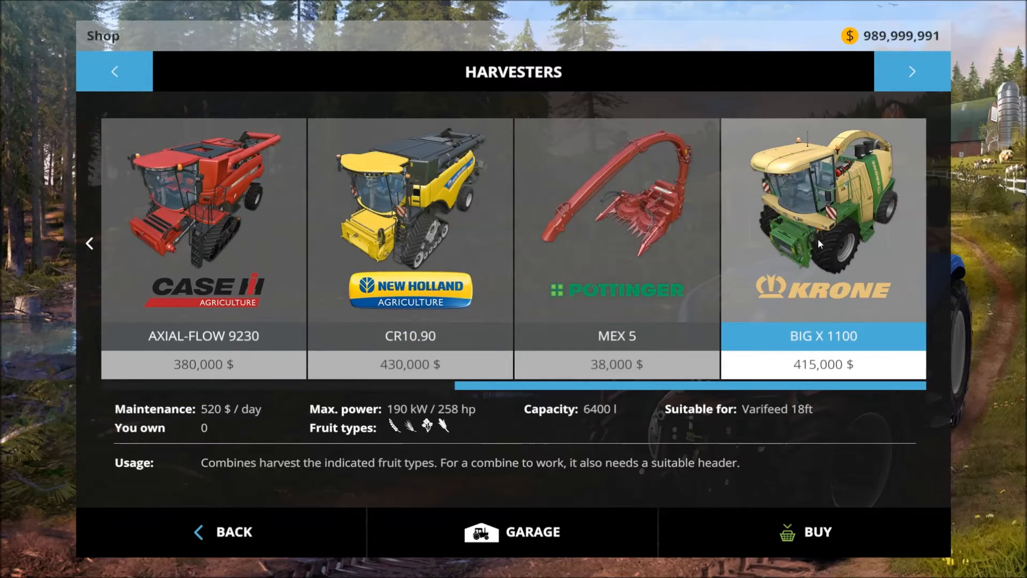
left_click(816, 531)
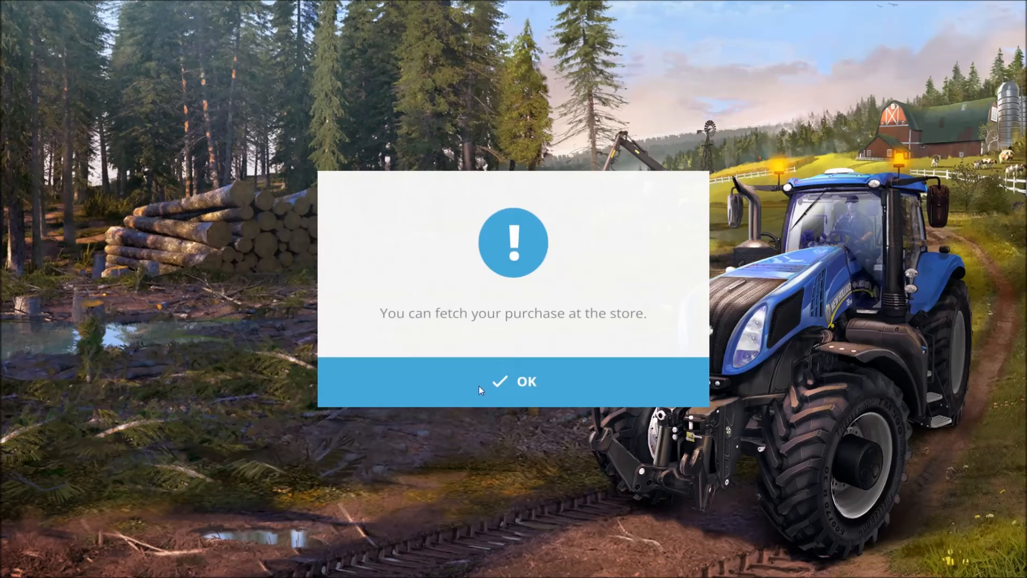
left_click(513, 382)
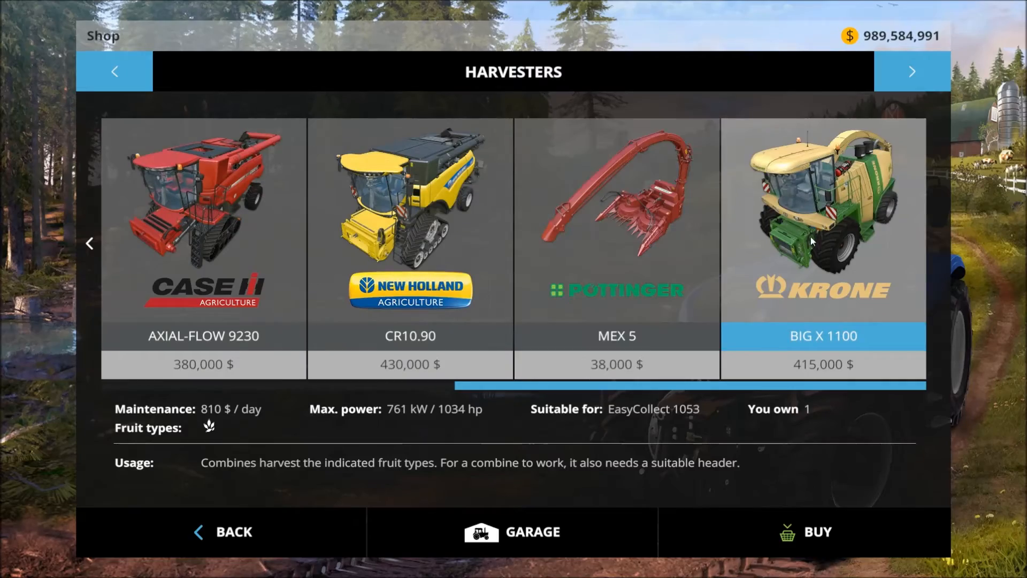
left_click(820, 531)
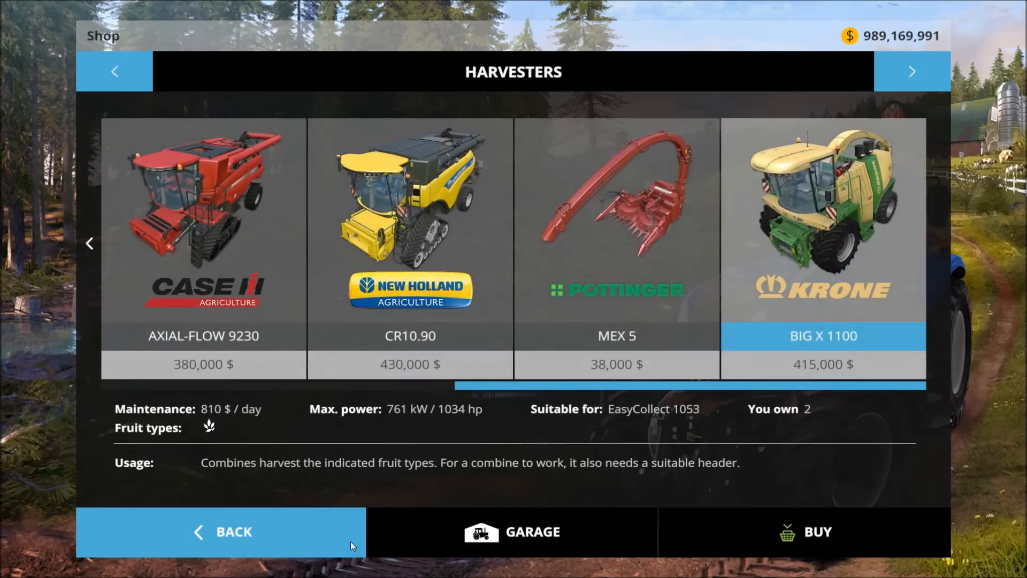
left_click(820, 531)
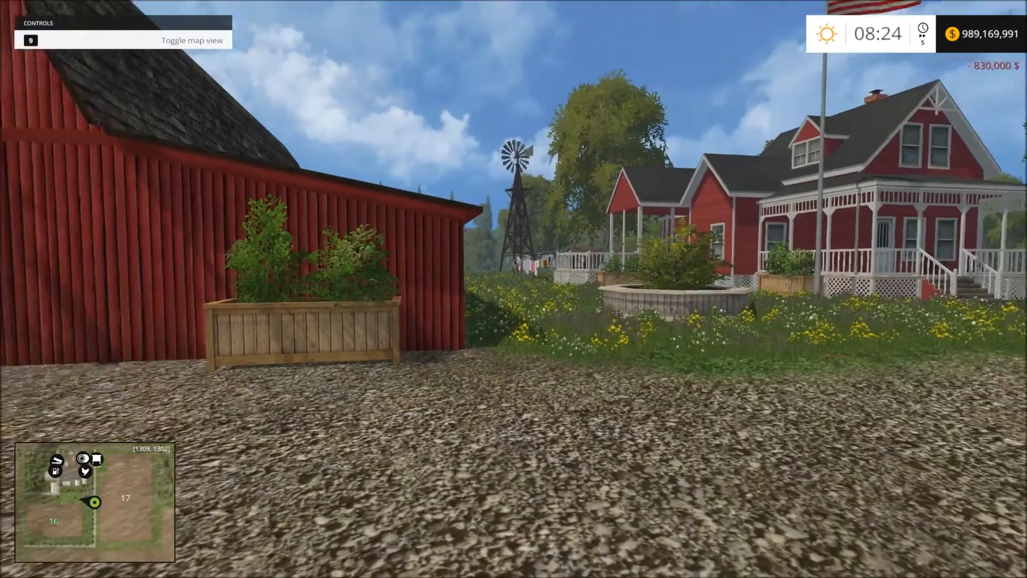